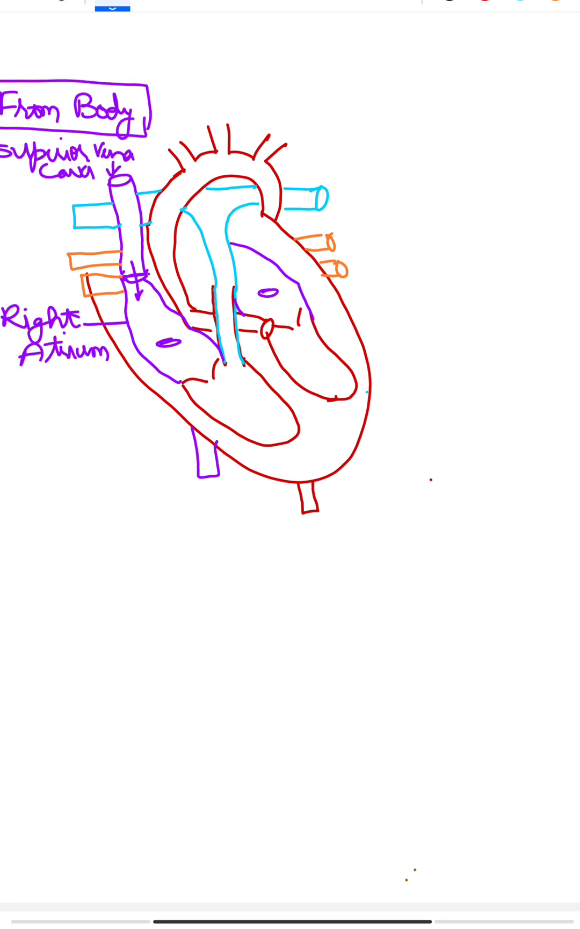
text(Tricuspid v)
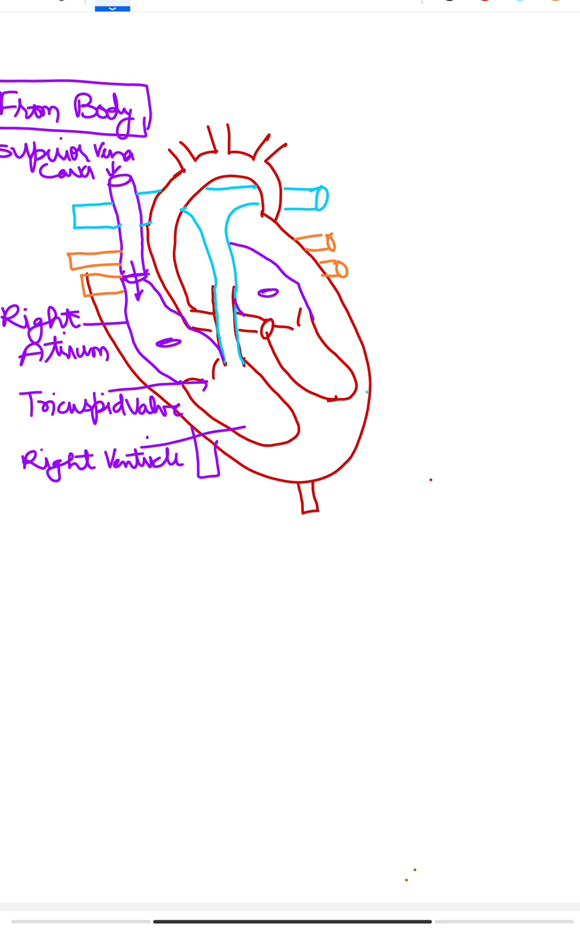
text(Inferior Vena Cava)
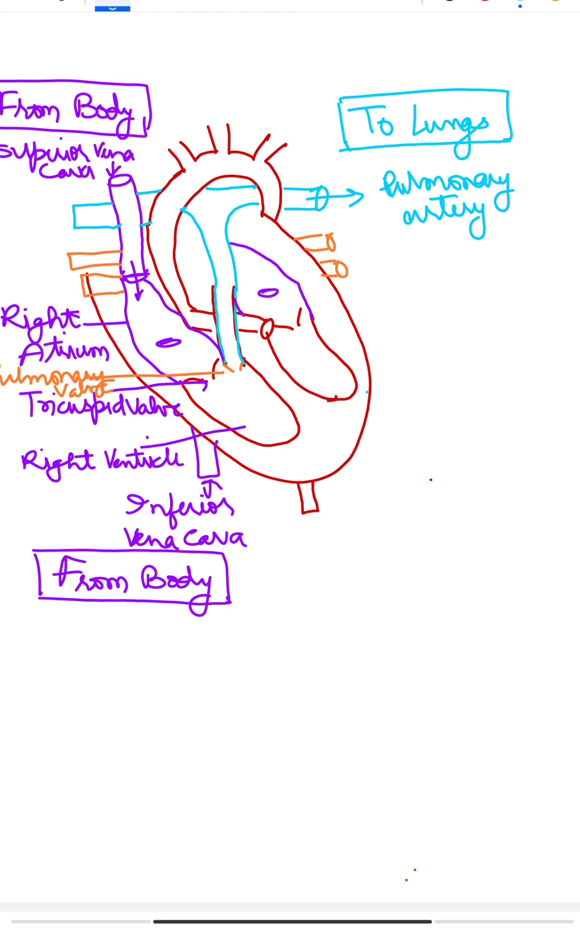
text(From Lungs)
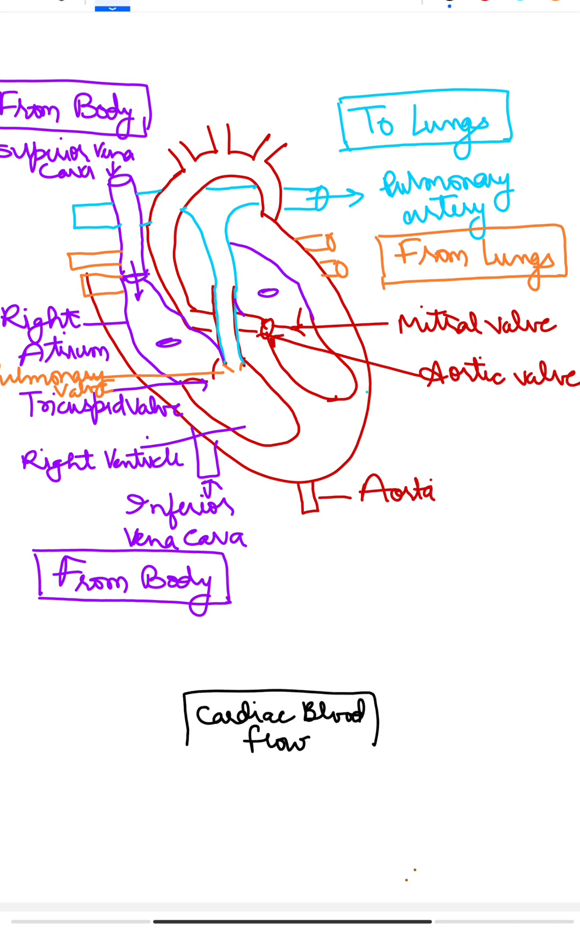
text(Pulmonary → Lung artery)
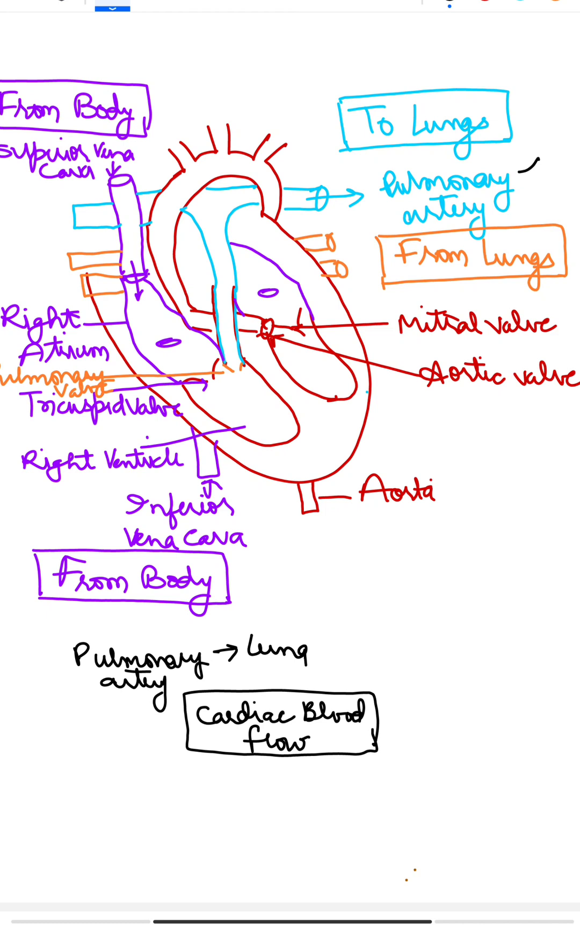